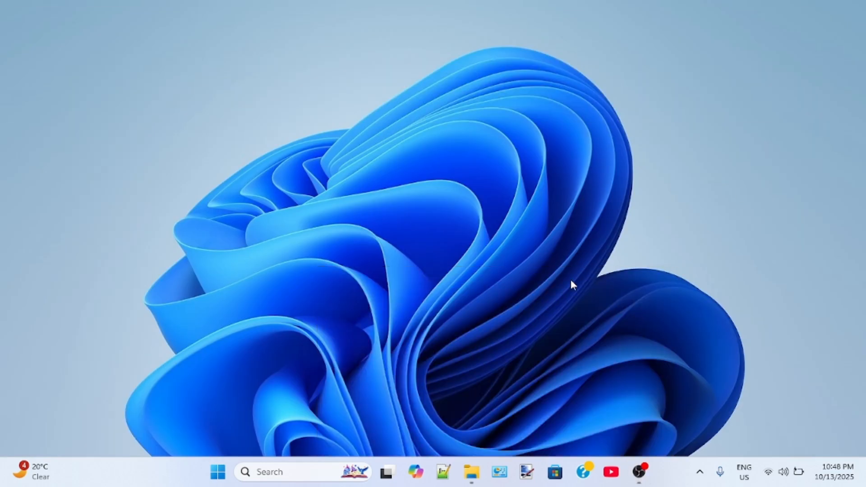
mouse_move(587, 343)
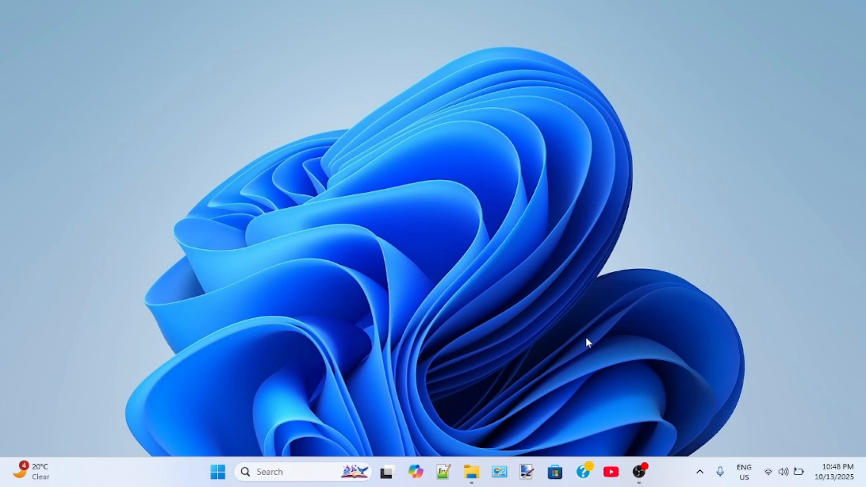
Step: Run the Windows 11 compatibility check and review the full results showing an unsupported processor
type("health ch")
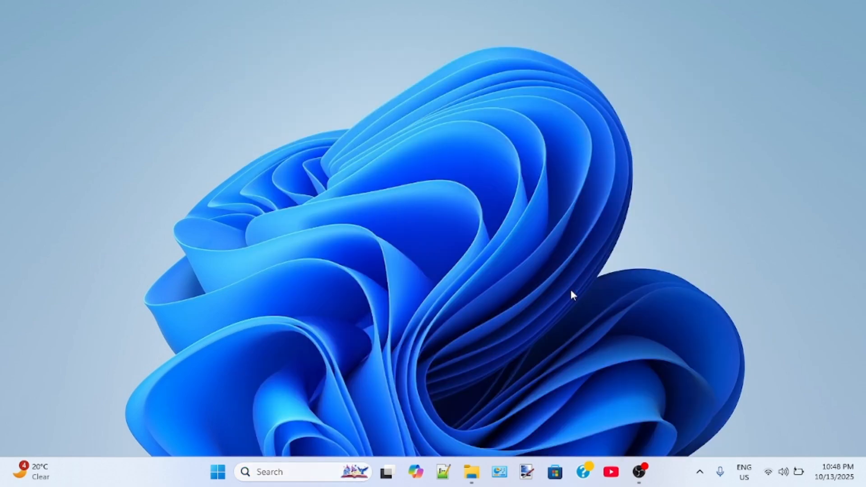
mouse_move(526, 296)
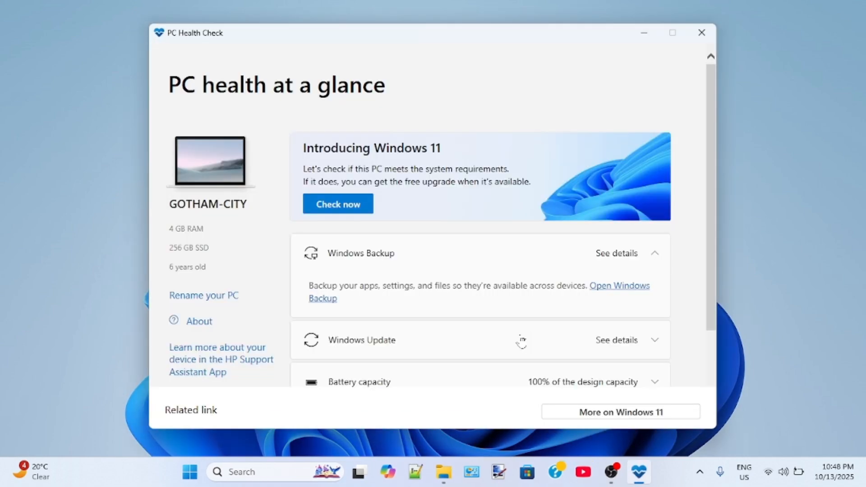
mouse_move(457, 278)
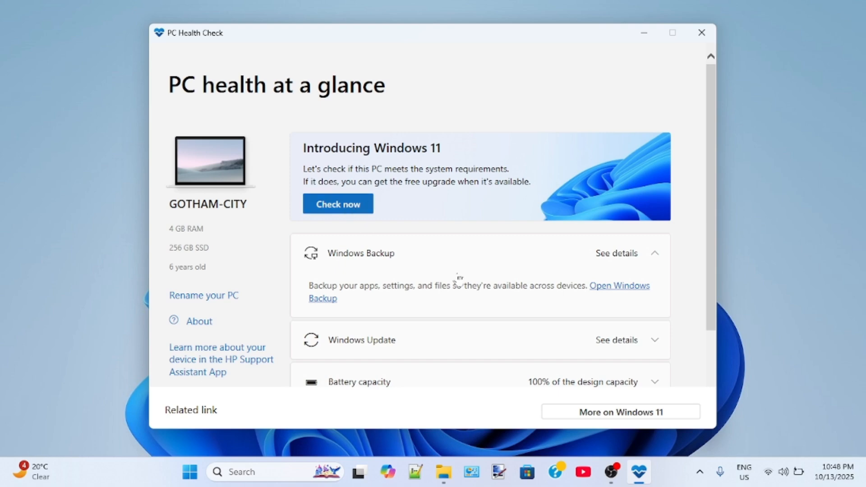
left_click(337, 203)
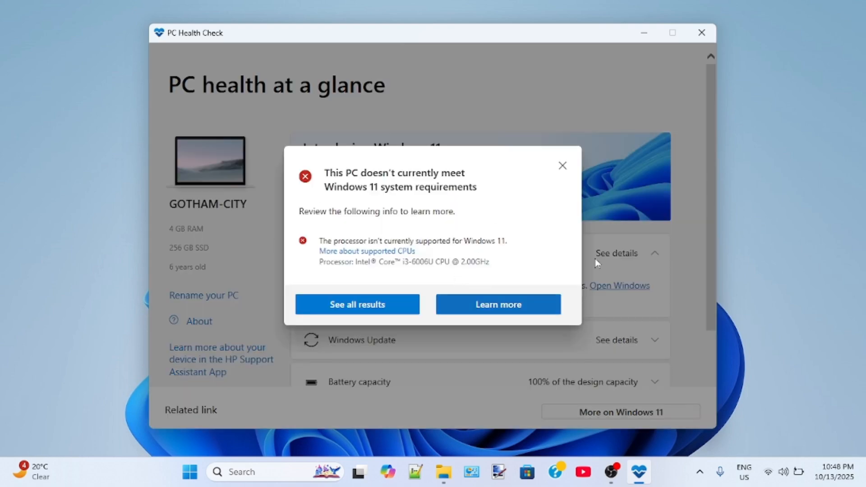
left_click(358, 304)
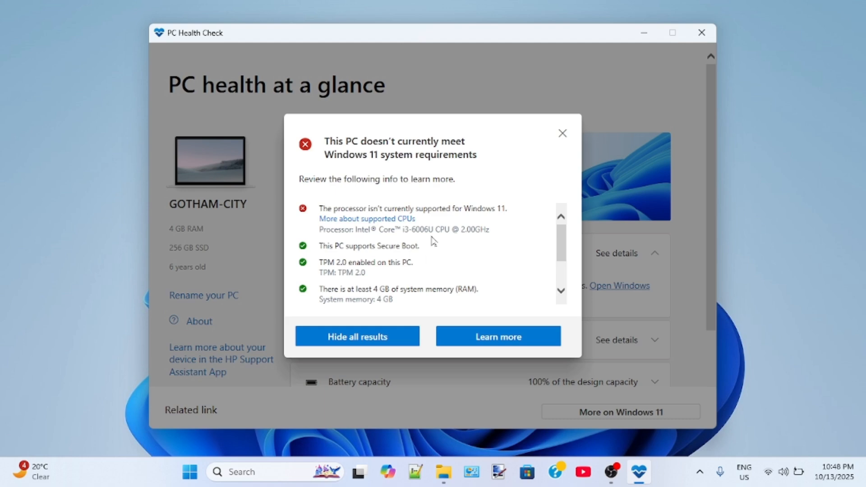
left_click_drag(319, 208, 463, 209)
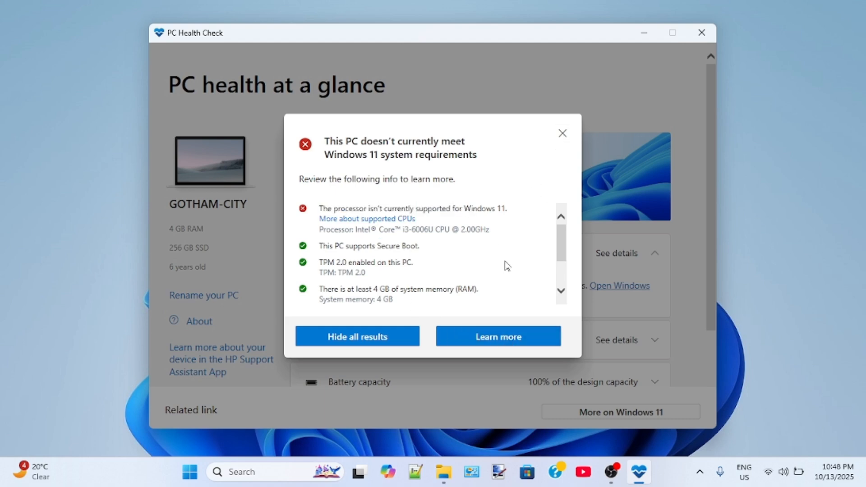
scroll("down", 3)
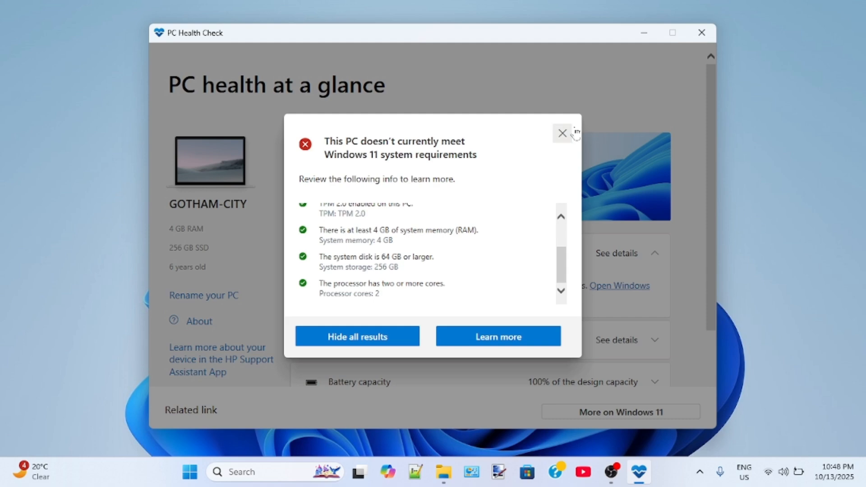
left_click(564, 134)
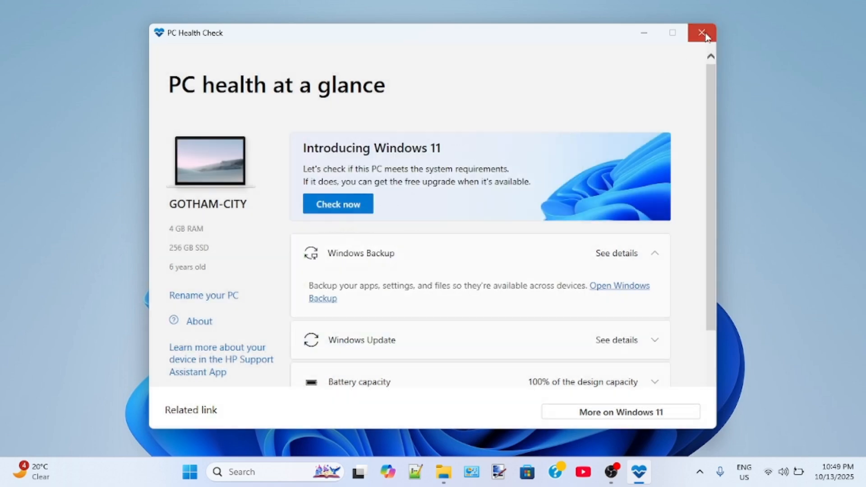
Step: Close PC Health Check and run winver to confirm Windows 11 23H2 build 22635.4660
left_click(702, 32)
type("winver")
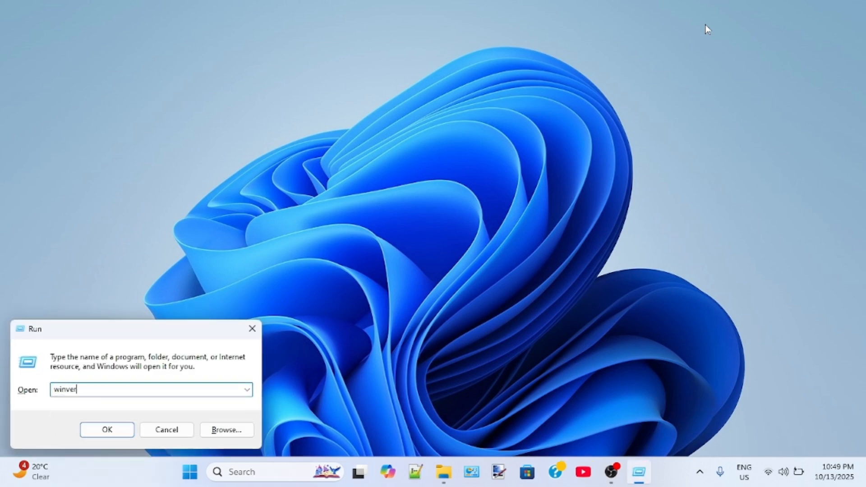
left_click(106, 430)
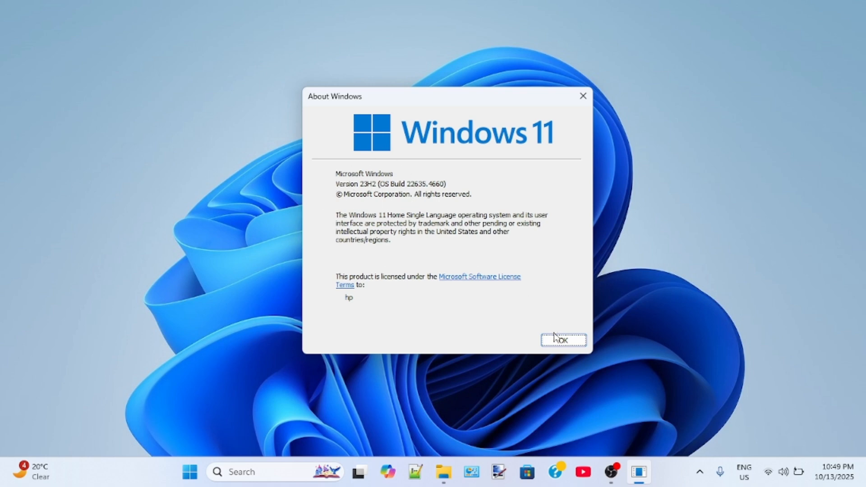
left_click(563, 340)
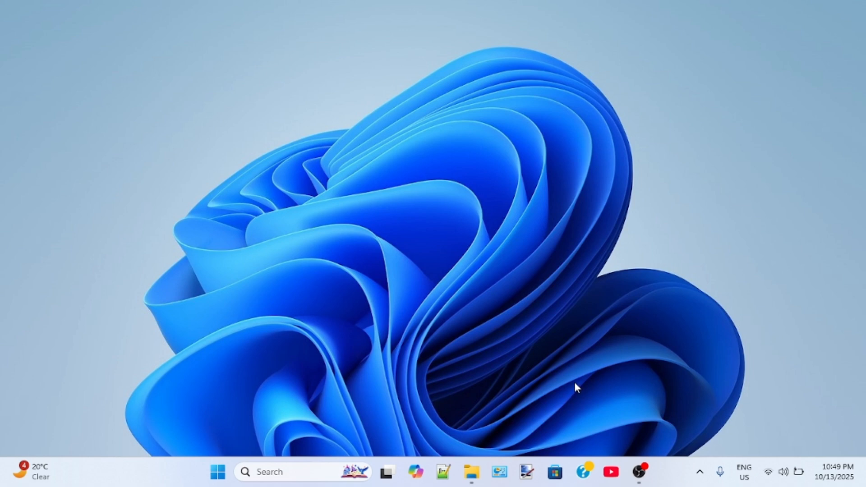
left_click(217, 473)
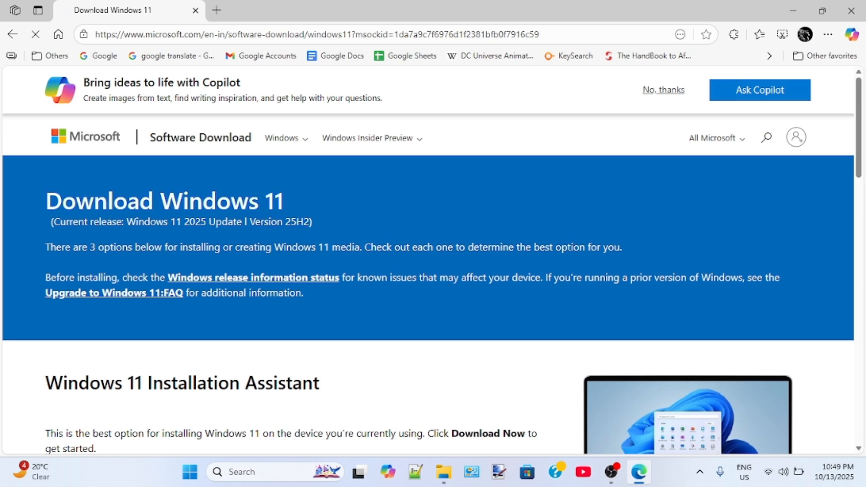
Step: Choose Windows 11 (multi-edition ISO for x64 devices) in the disk image section and download it
scroll("down", 3)
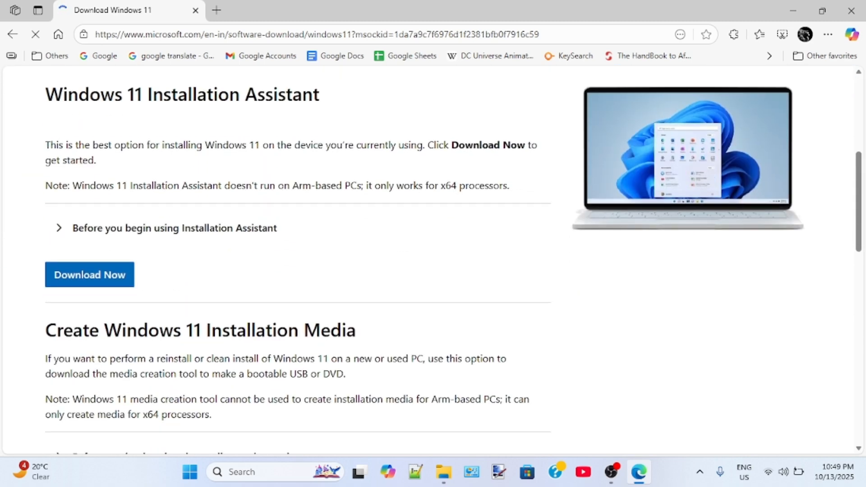
scroll("down", 3)
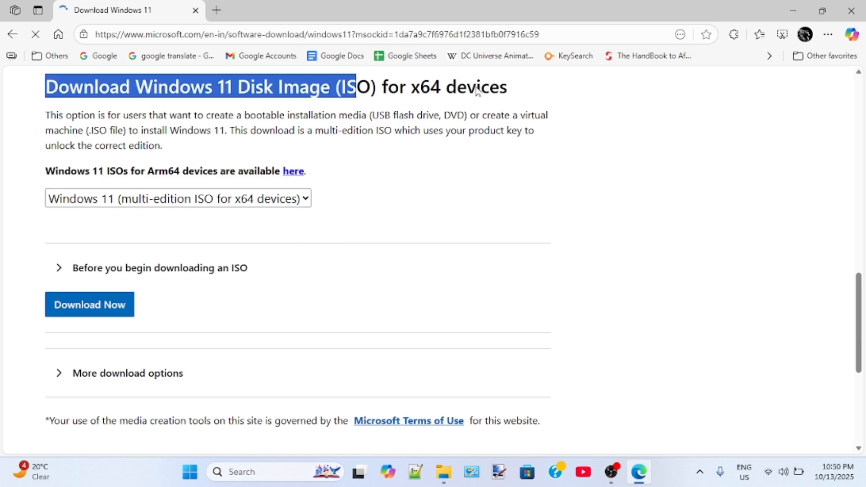
left_click(178, 198)
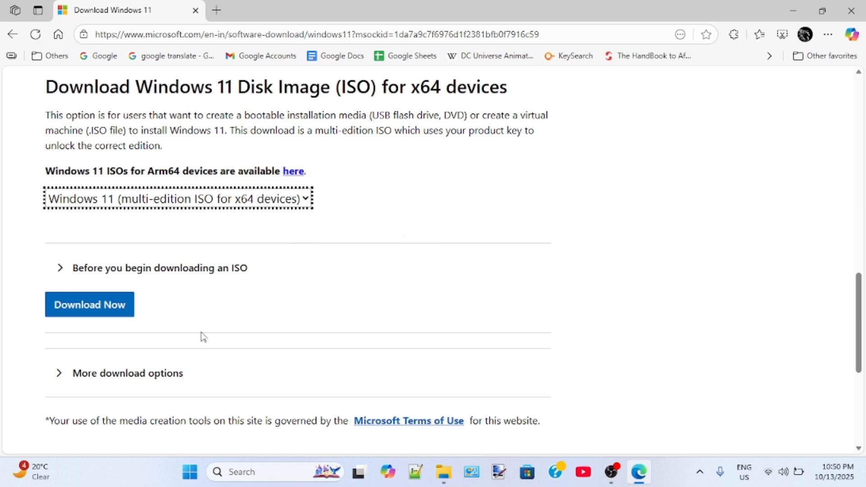
left_click(89, 304)
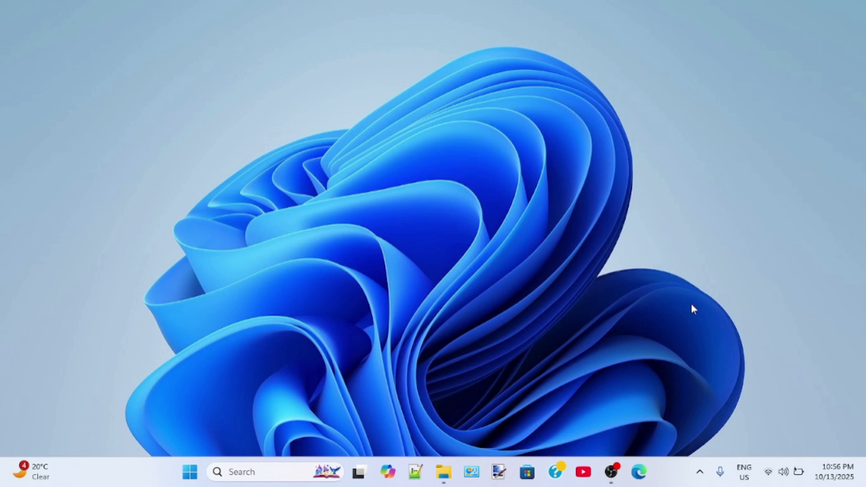
Step: Open the Downloads folder in File Explorer where rufus-4.11 is listed
left_click(444, 472)
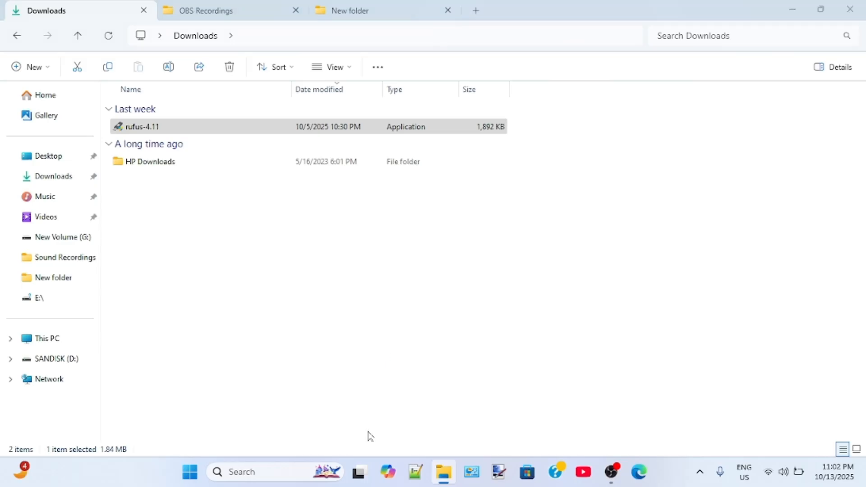
Step: Launch rufus-4.11, which detects the 32 GB SANDISK (D:) drive
double_click(141, 126)
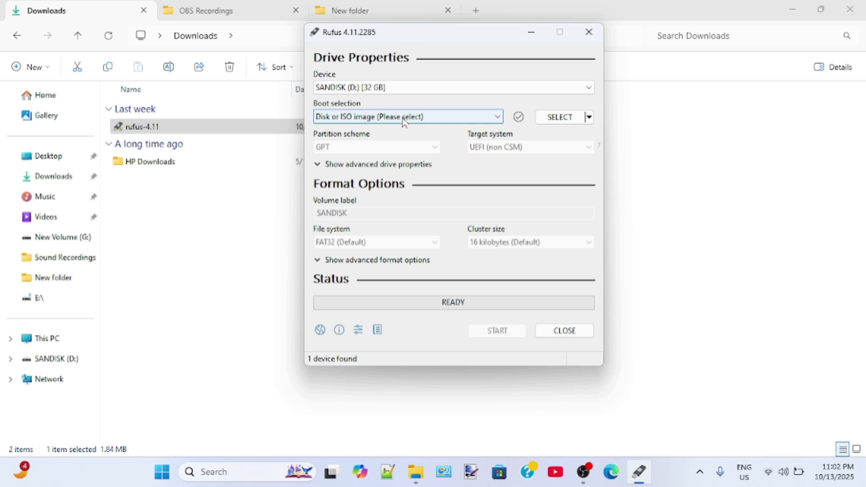
Step: Load Win11_25H2_English_x64.iso and confirm GPT partition scheme with UEFI target
left_click(589, 117)
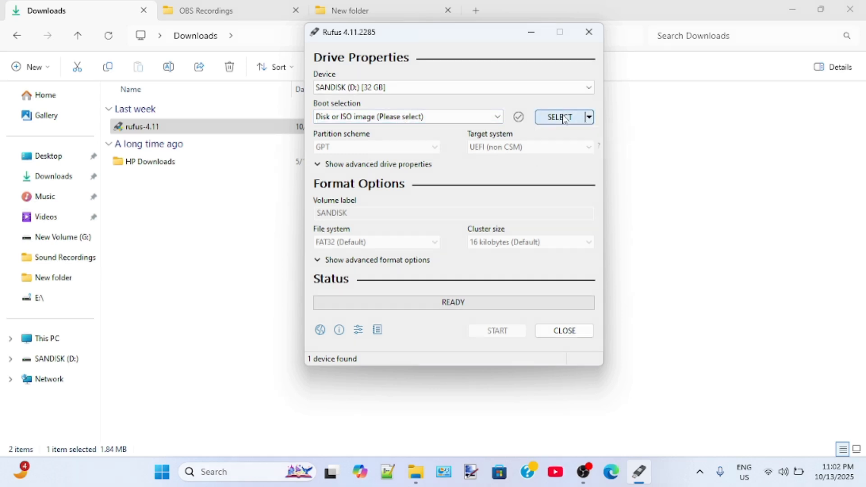
left_click(560, 117)
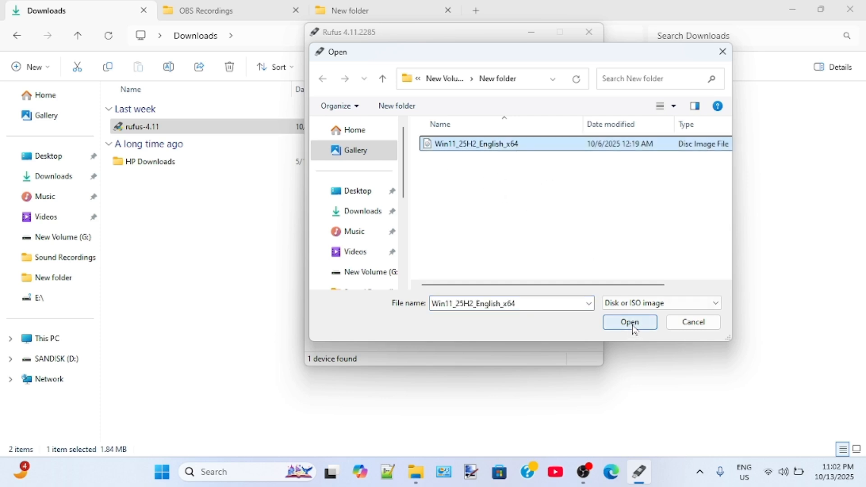
left_click(629, 322)
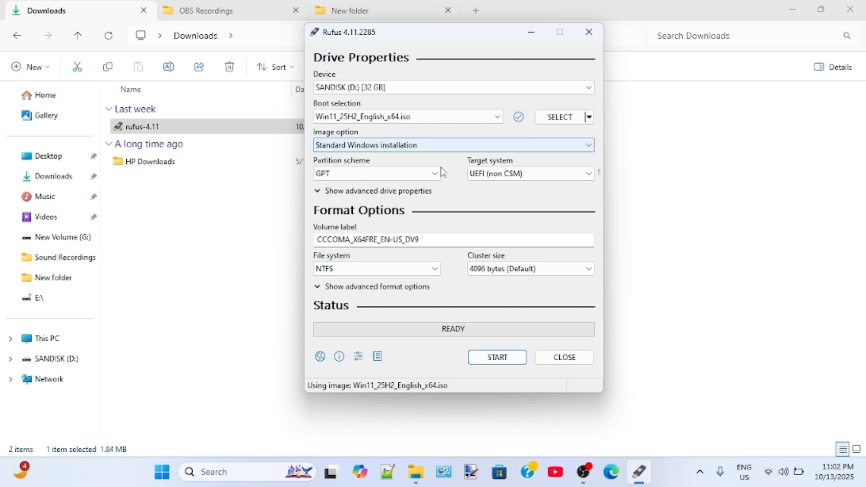
left_click(530, 173)
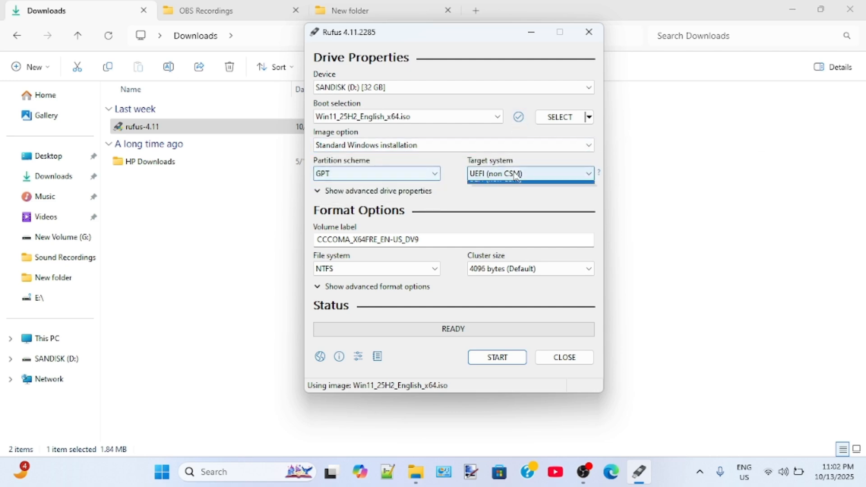
left_click(529, 173)
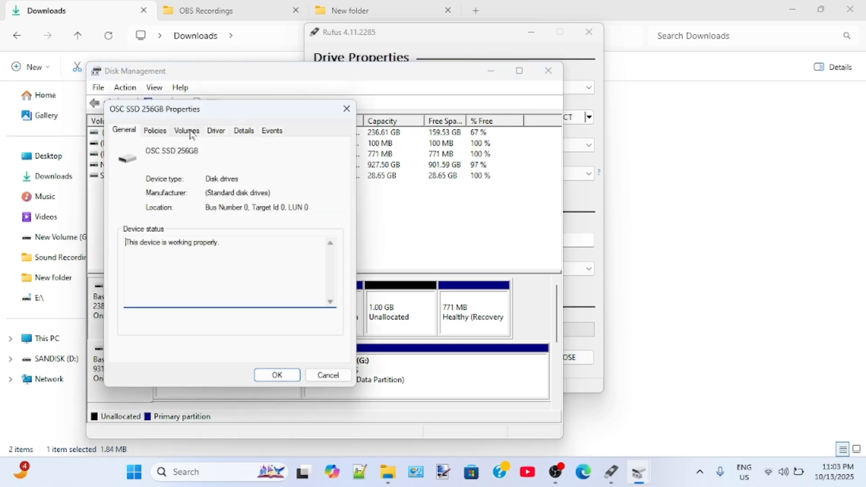
Step: View the OSC SSD 256GB's Volumes details to check its partition style
left_click(186, 130)
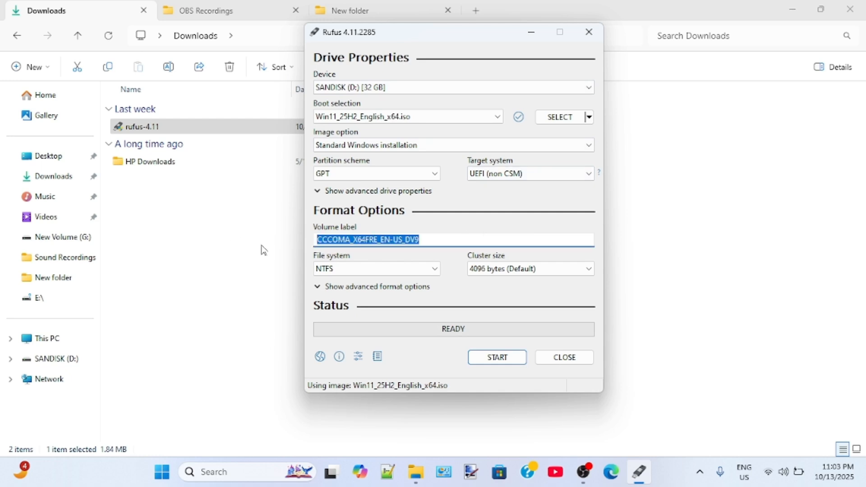
Step: Set the volume label to Windows_11_25H2 and start writing the drive
type("W")
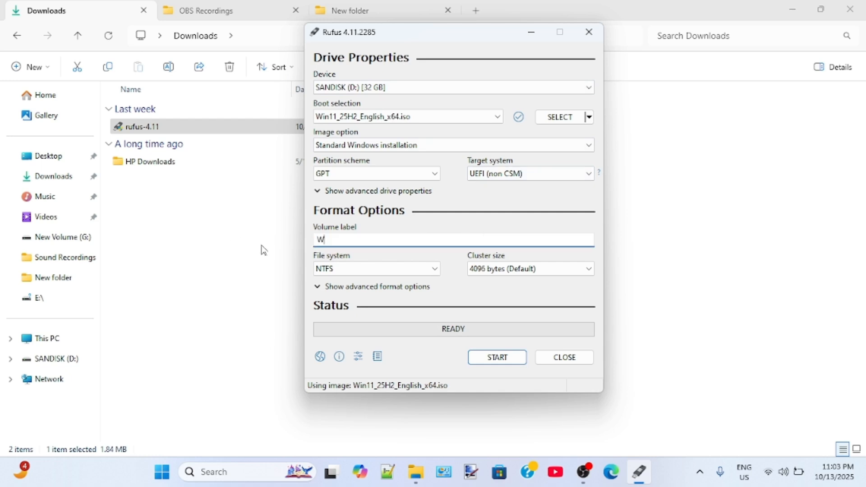
type("indows_11_25")
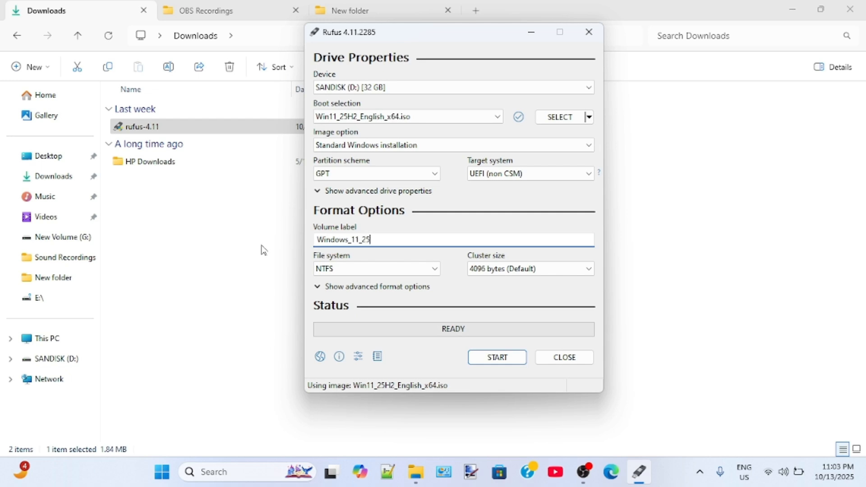
type("H2")
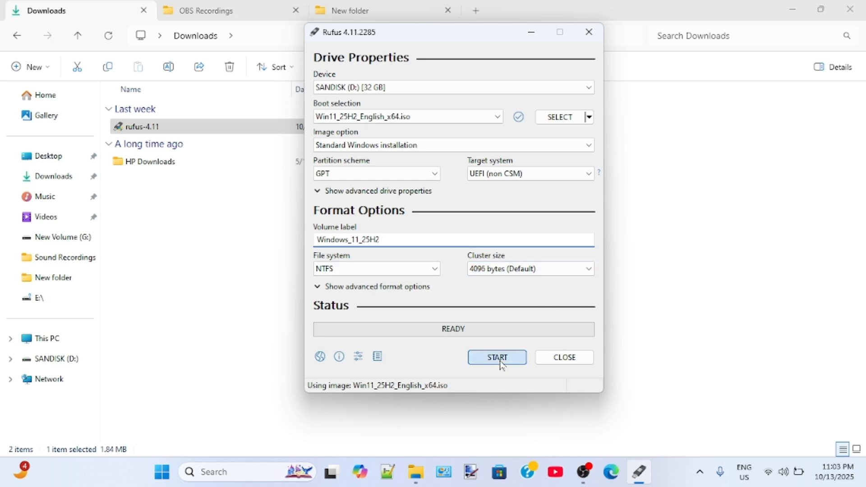
left_click(496, 357)
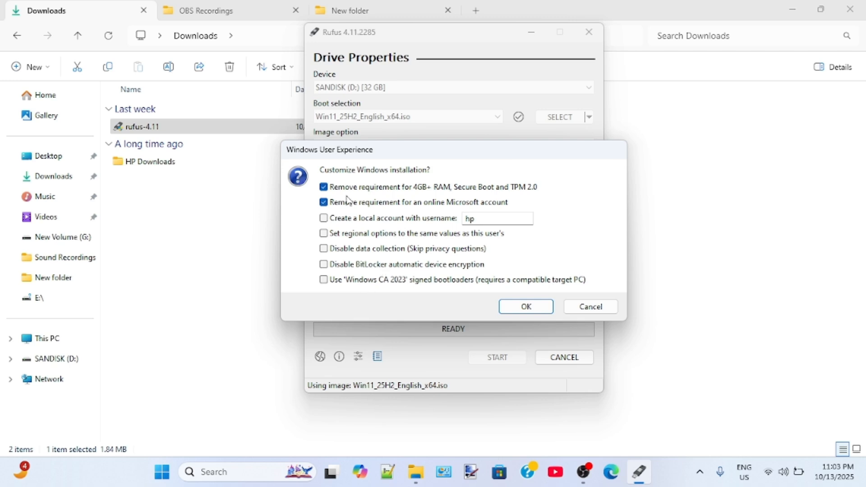
mouse_move(555, 262)
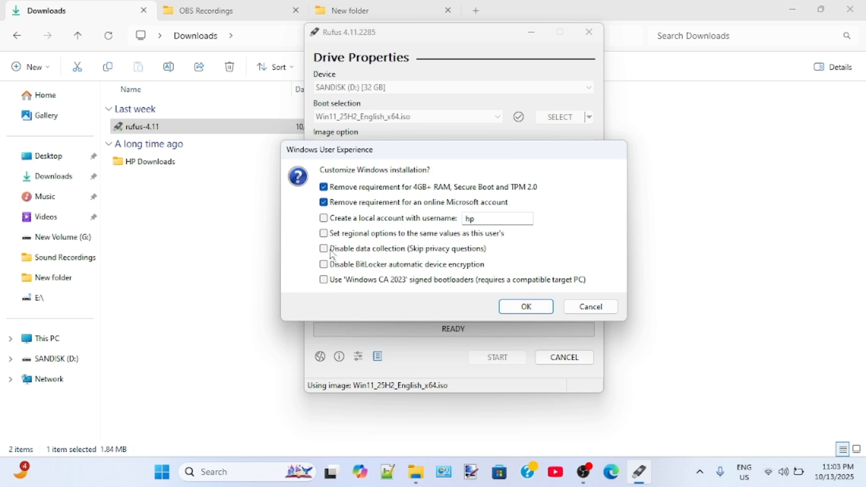
mouse_move(400, 318)
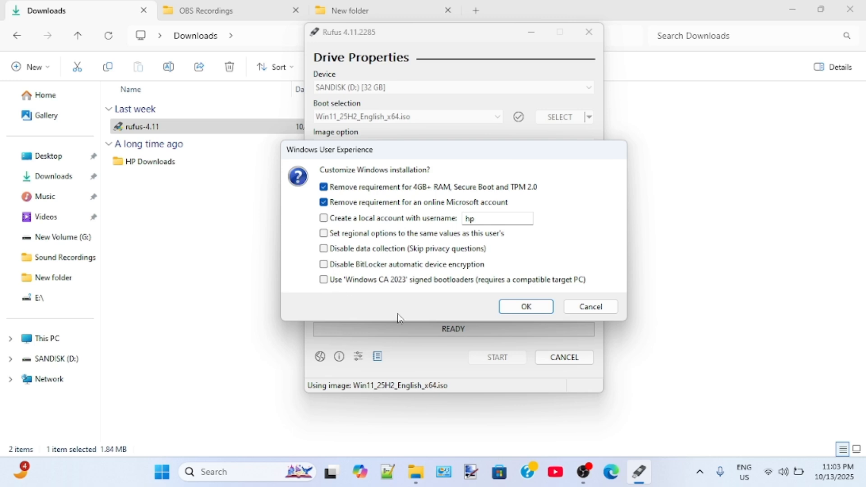
mouse_move(399, 320)
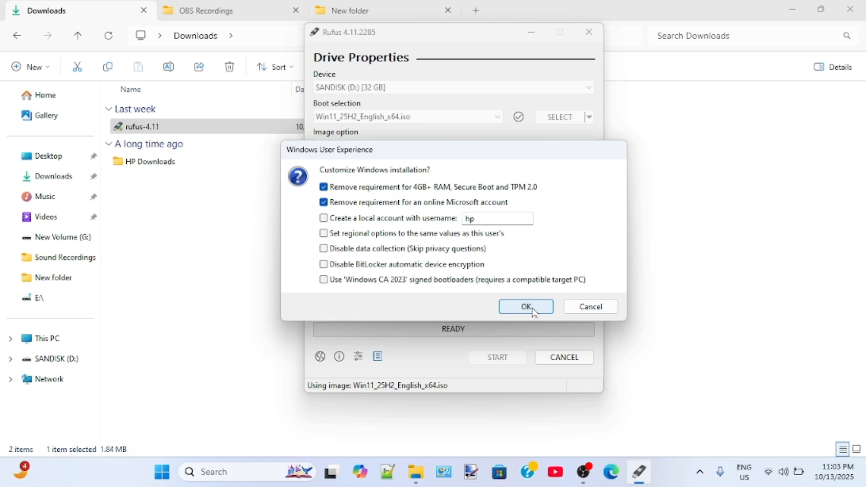
Step: Accept the ticked requirement-removal options for RAM, Secure Boot, TPM and online account
left_click(525, 306)
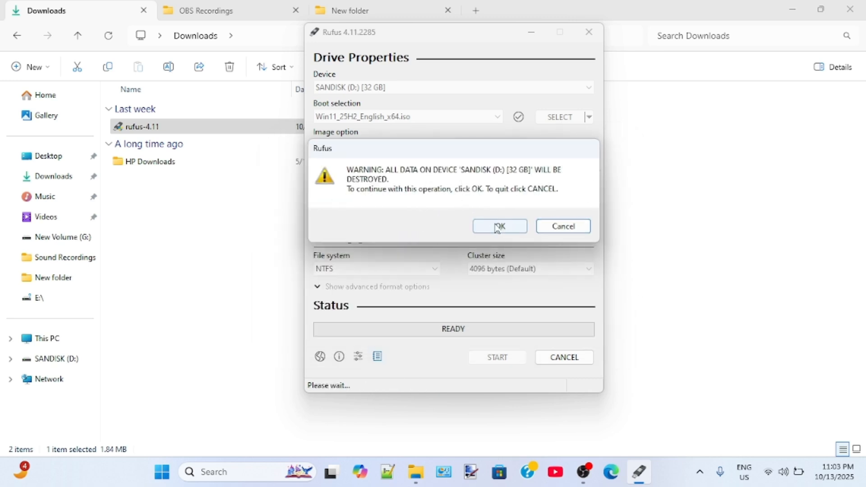
Step: Confirm erasing the SANDISK drive so Rufus writes the installer until READY
left_click(499, 227)
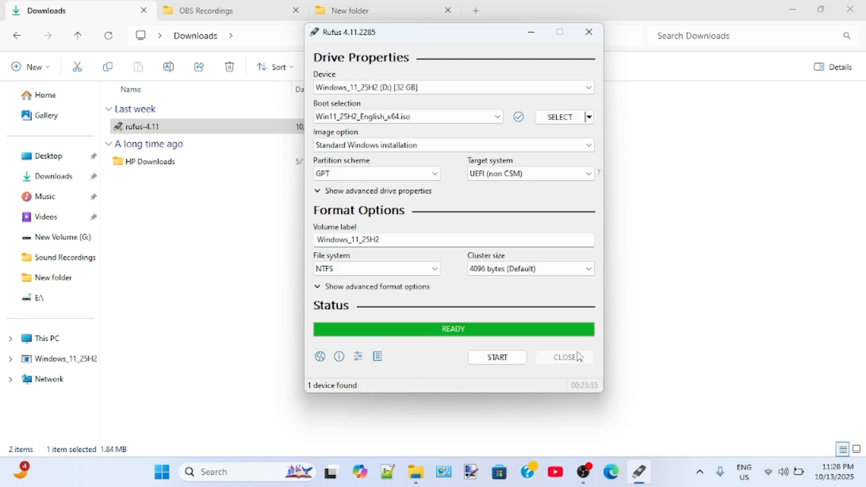
Step: Close Rufus and browse the Windows_11_25H2 (D:) drive to list its boot, efi, sources and setup files
left_click(563, 357)
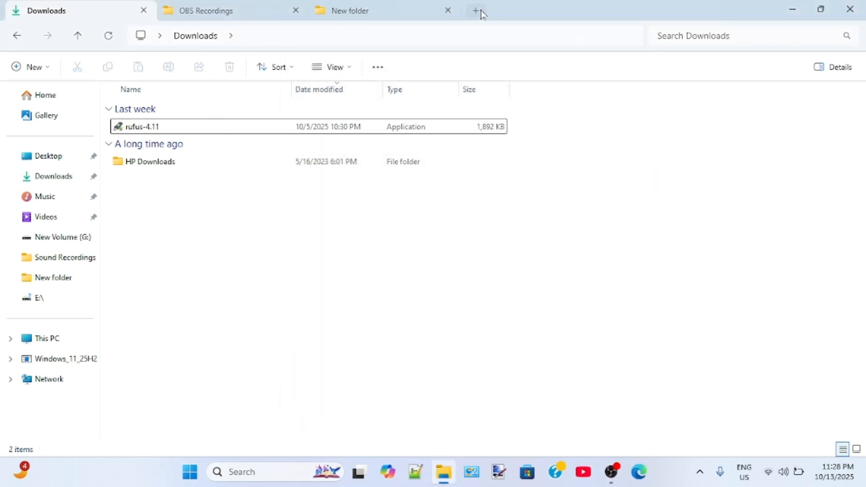
left_click(476, 10)
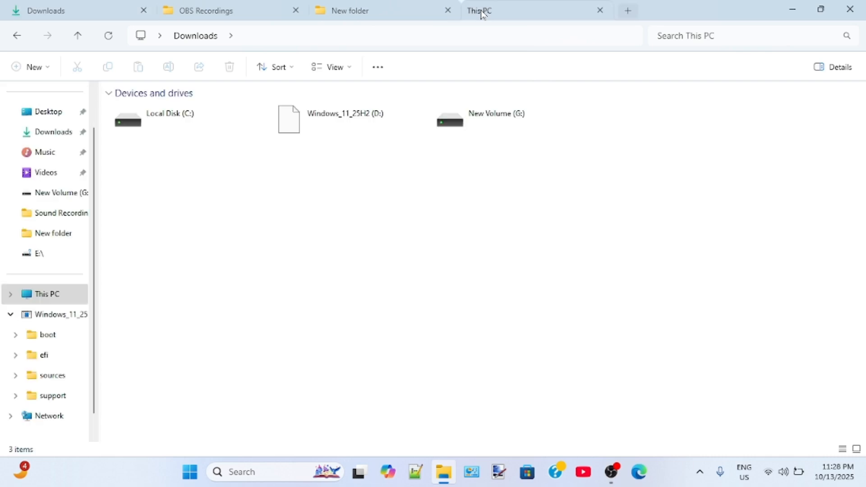
left_click(350, 119)
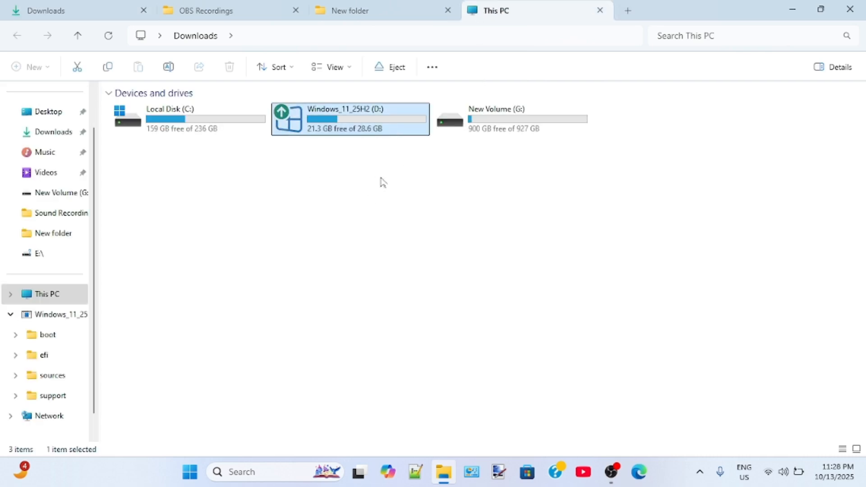
double_click(349, 119)
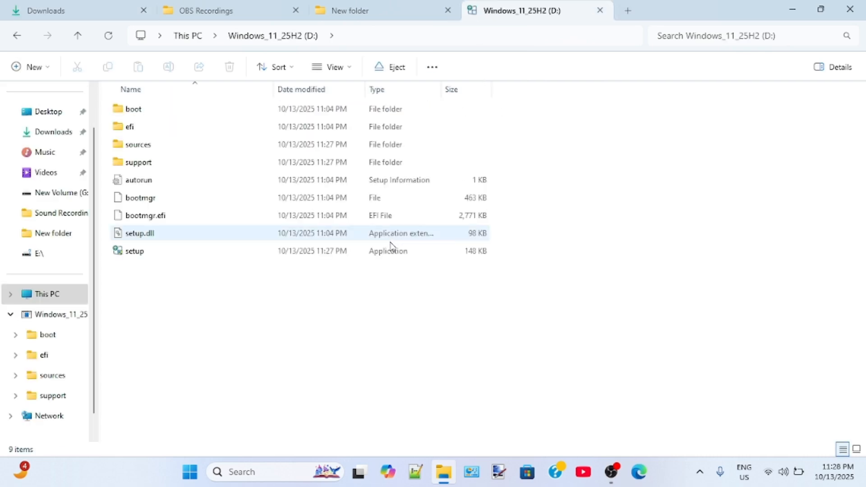
left_click(134, 251)
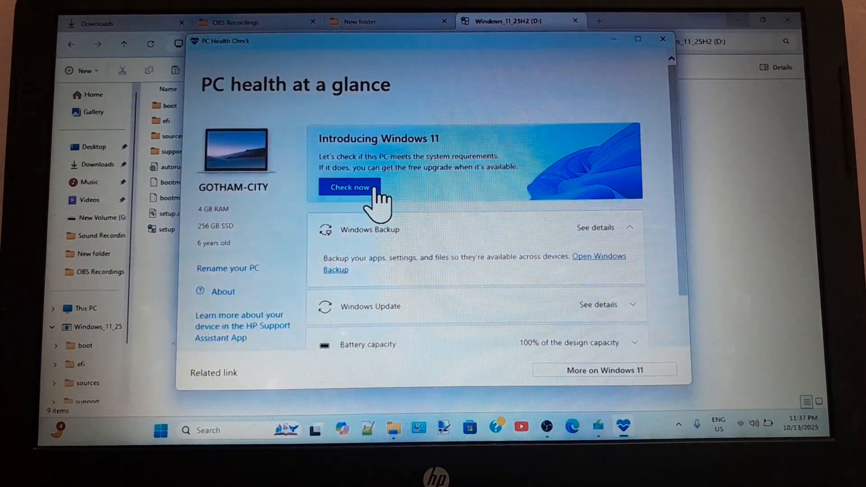
Step: Run Check now in PC Health Check, confirming the unsupported-processor result, then close it
left_click(349, 187)
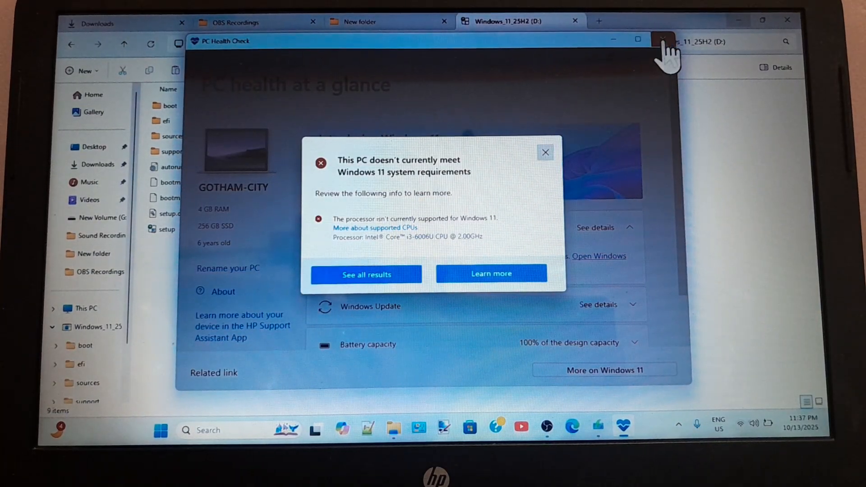
left_click(661, 41)
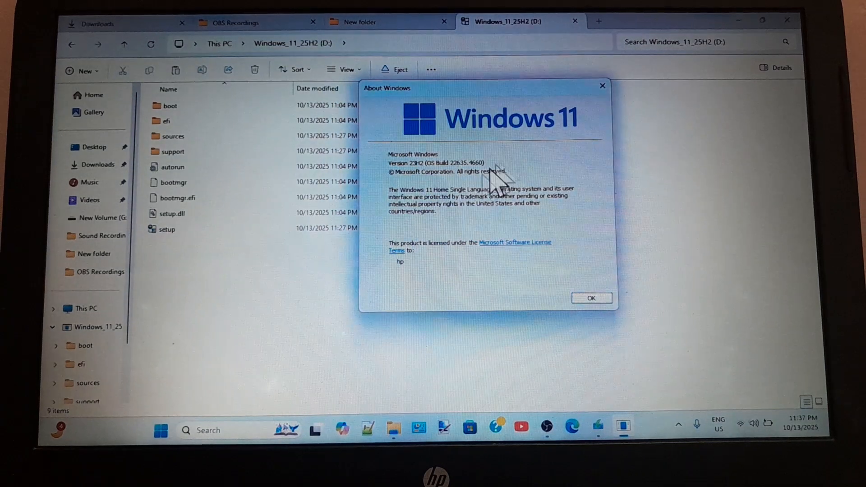
mouse_move(505, 213)
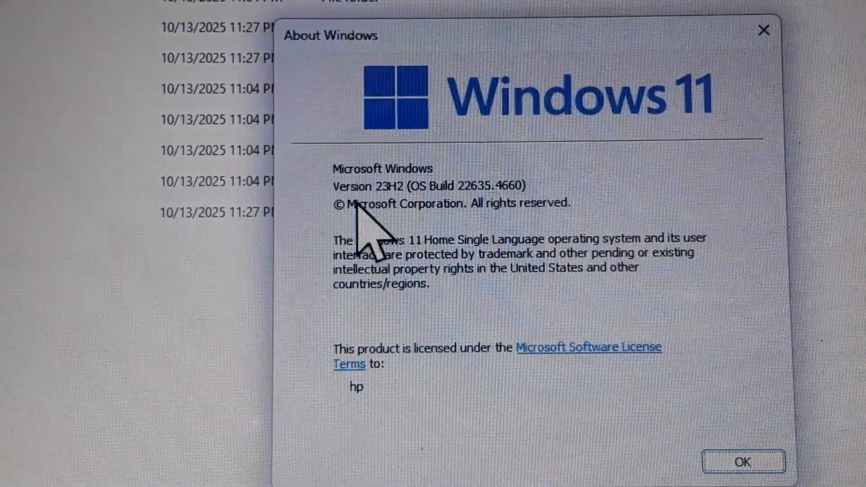
mouse_move(539, 215)
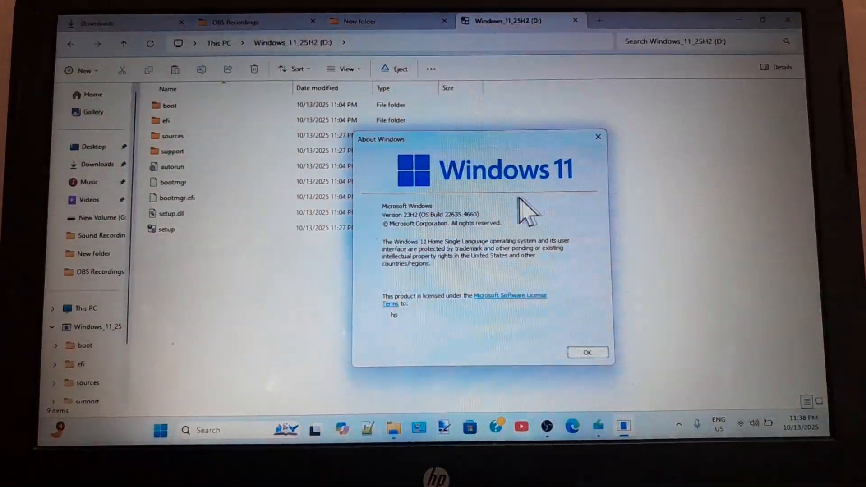
Step: Dismiss About Windows and launch setup from the D: USB drive, approving the User Account Control prompt
left_click(588, 353)
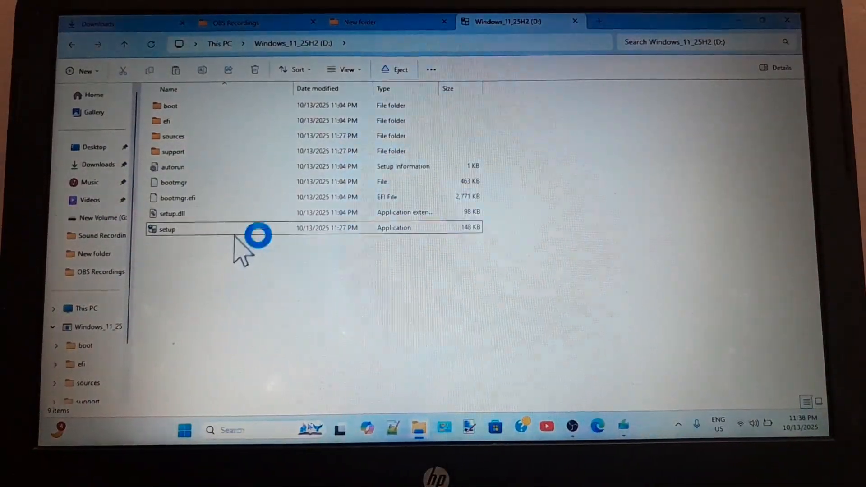
double_click(167, 229)
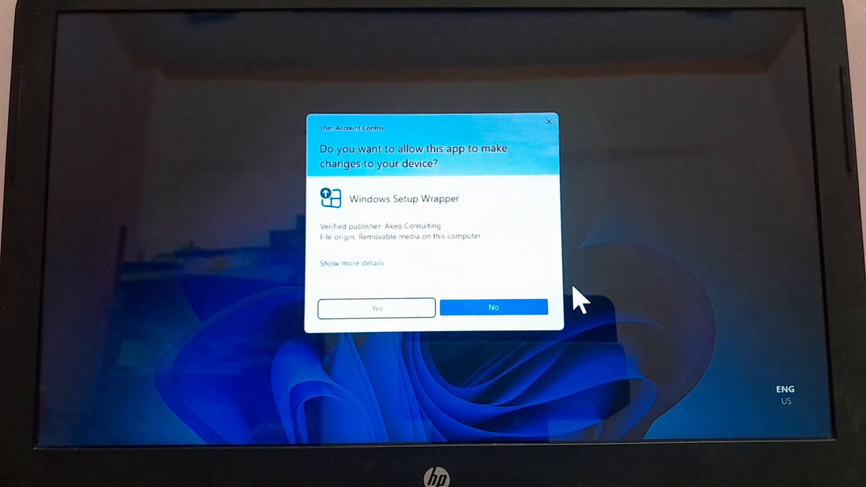
left_click(493, 308)
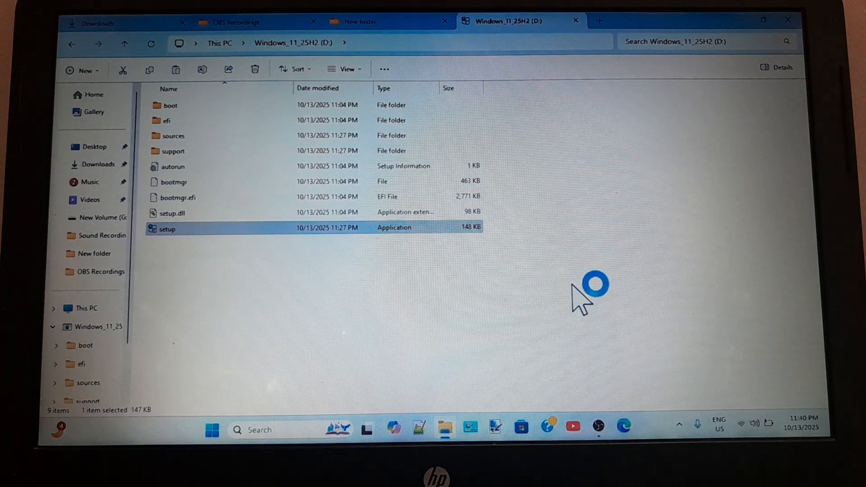
double_click(166, 228)
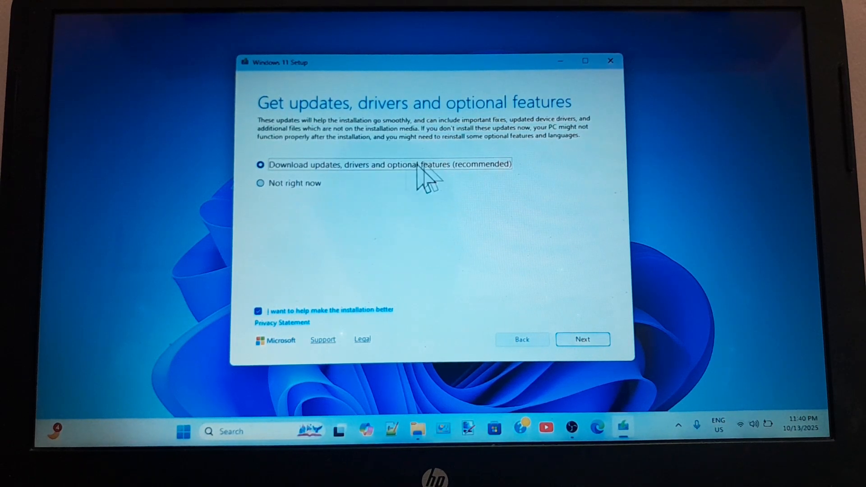
Step: Choose Not right now for updates and continue to the Ready to install summary keeping files and apps
left_click(260, 183)
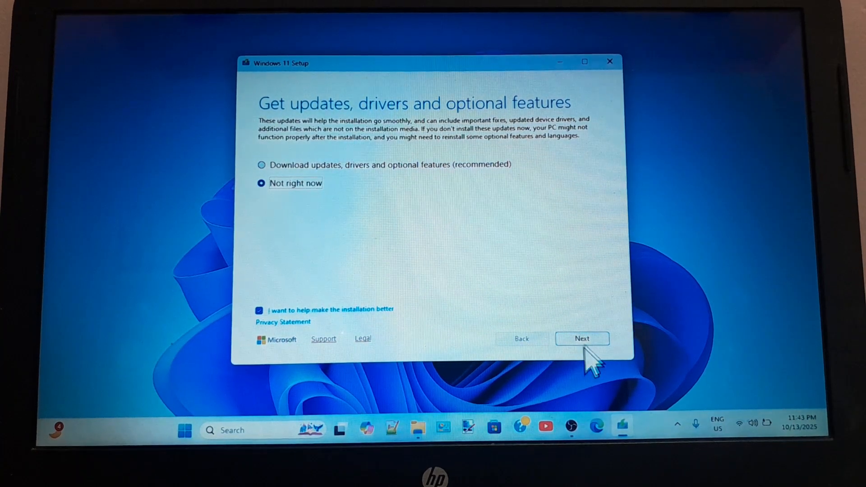
left_click(582, 339)
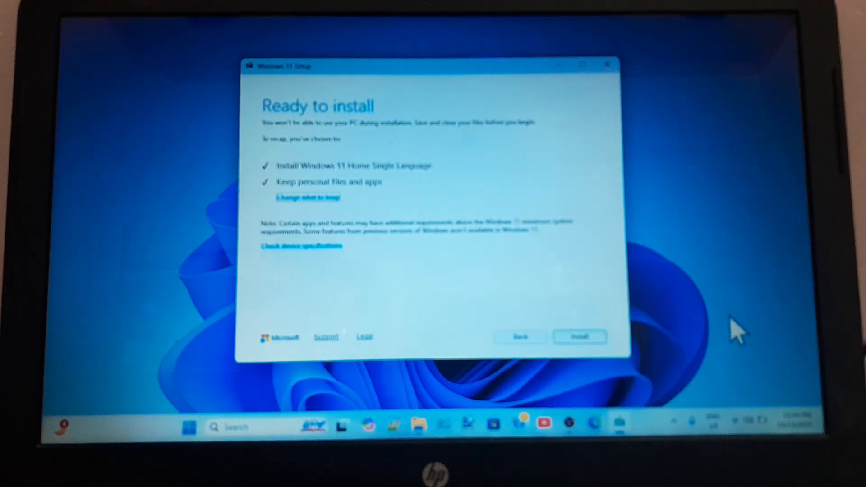
mouse_move(432, 230)
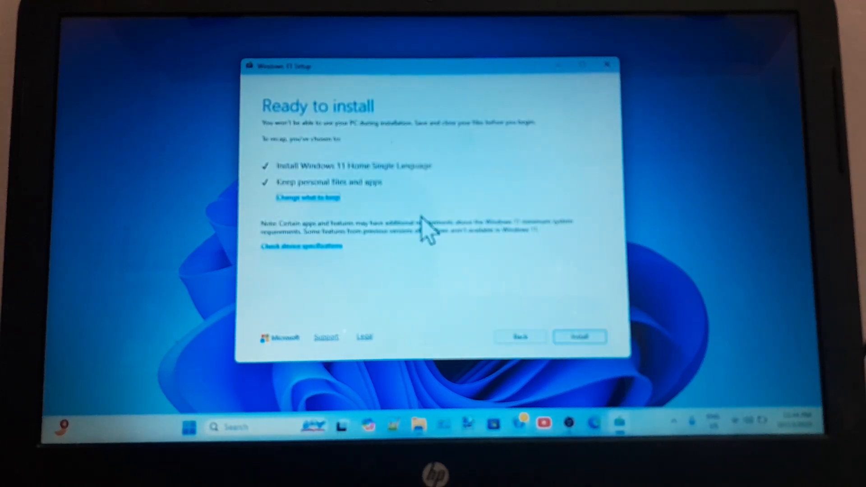
Step: Install Windows 11 Home Single Language, keeping personal files and apps
left_click(580, 337)
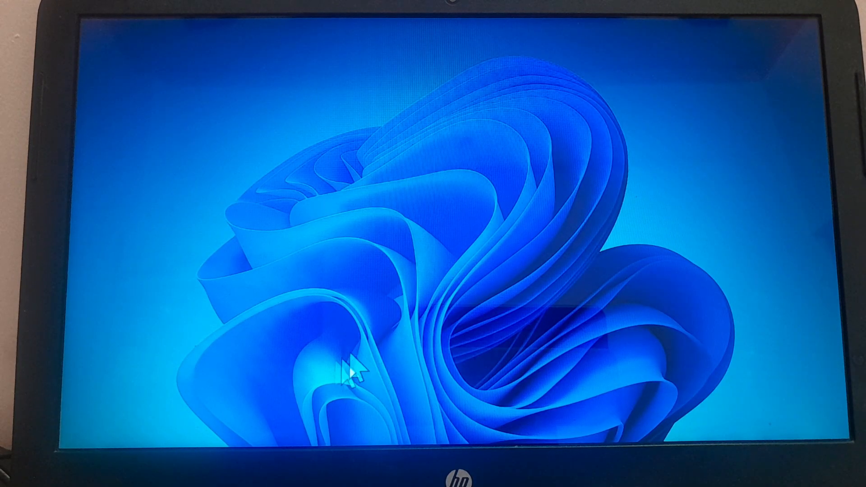
mouse_move(482, 227)
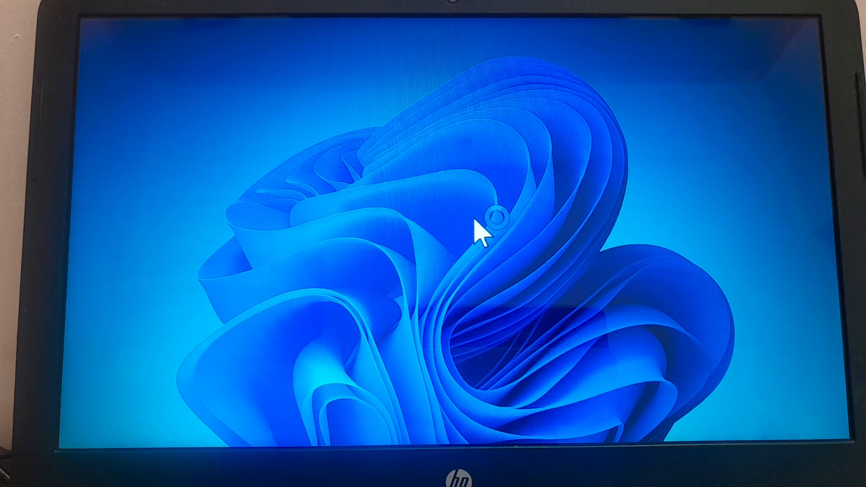